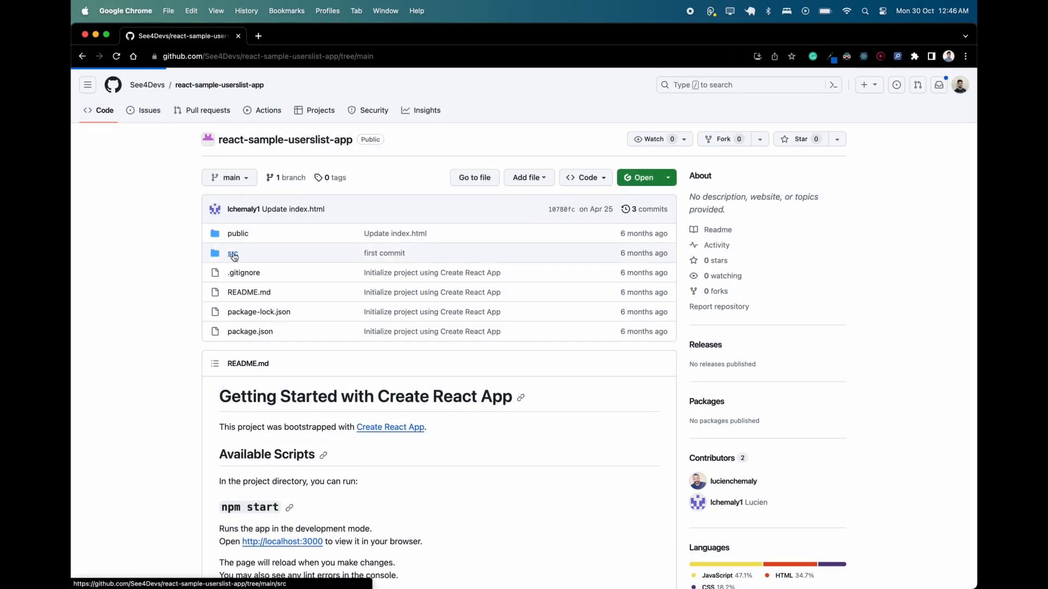
Review src/App.js with its hard-coded users array, then return to the repository's main page
left_click(233, 252)
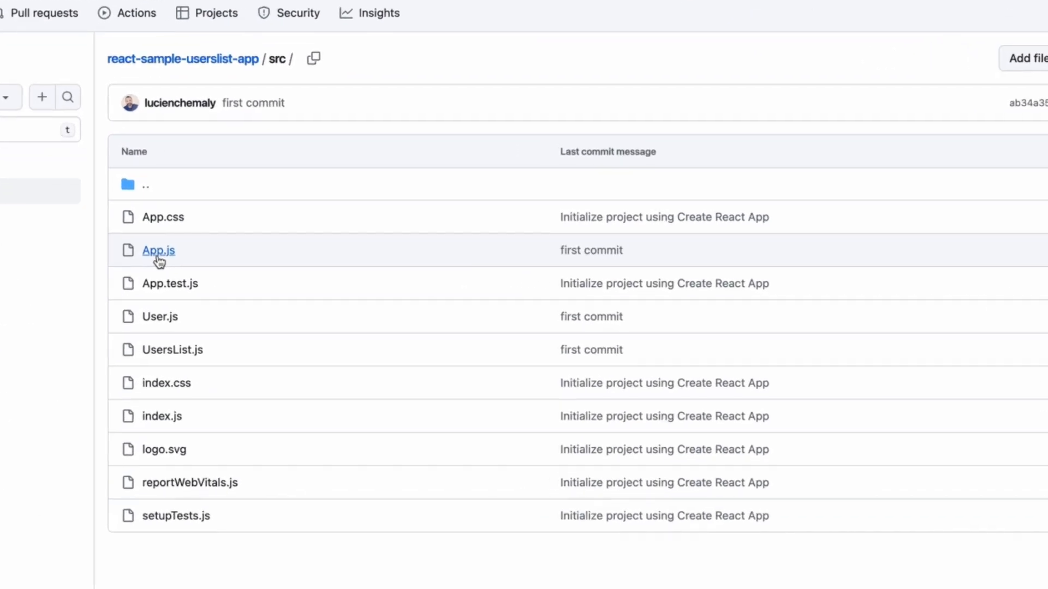
left_click(158, 250)
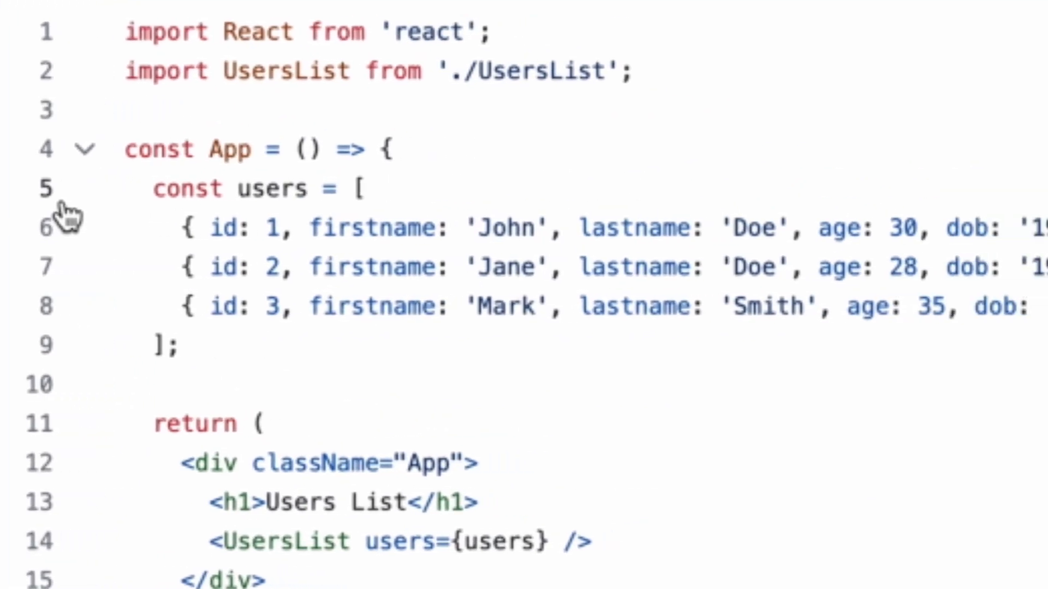
scroll("right", 3)
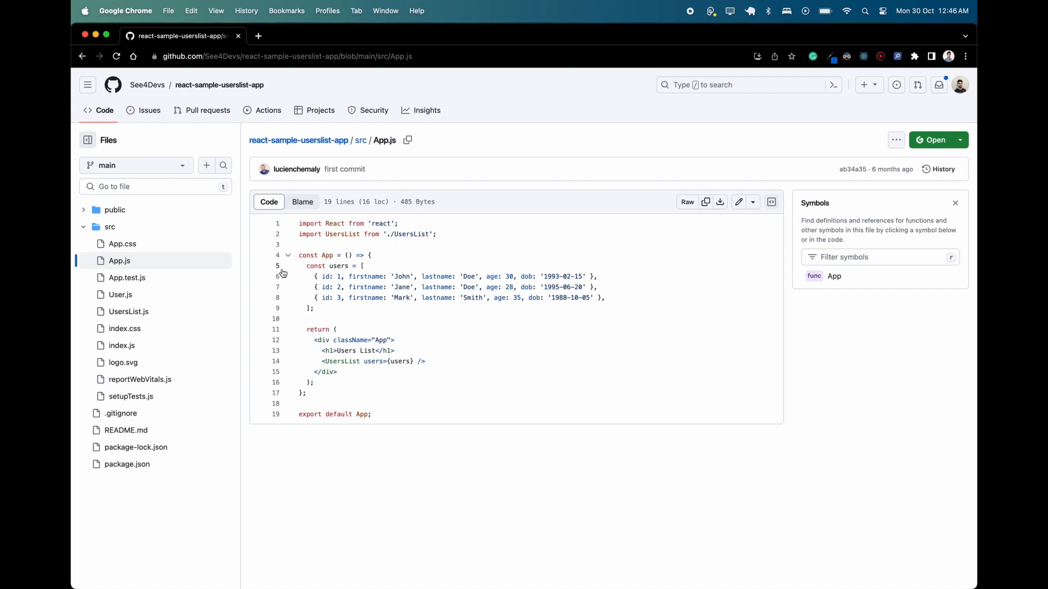
mouse_move(298, 141)
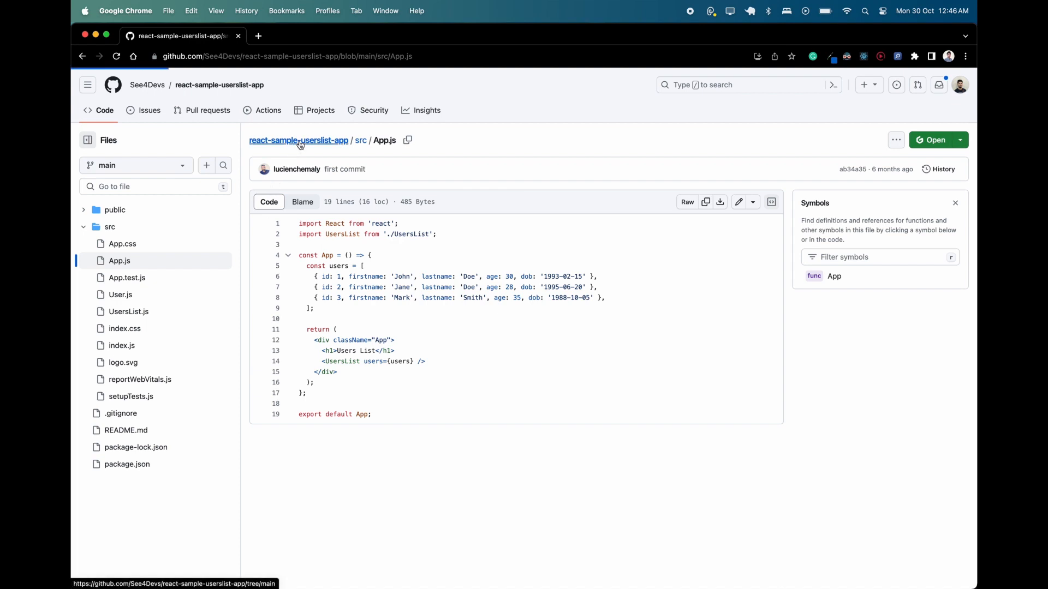
left_click(298, 141)
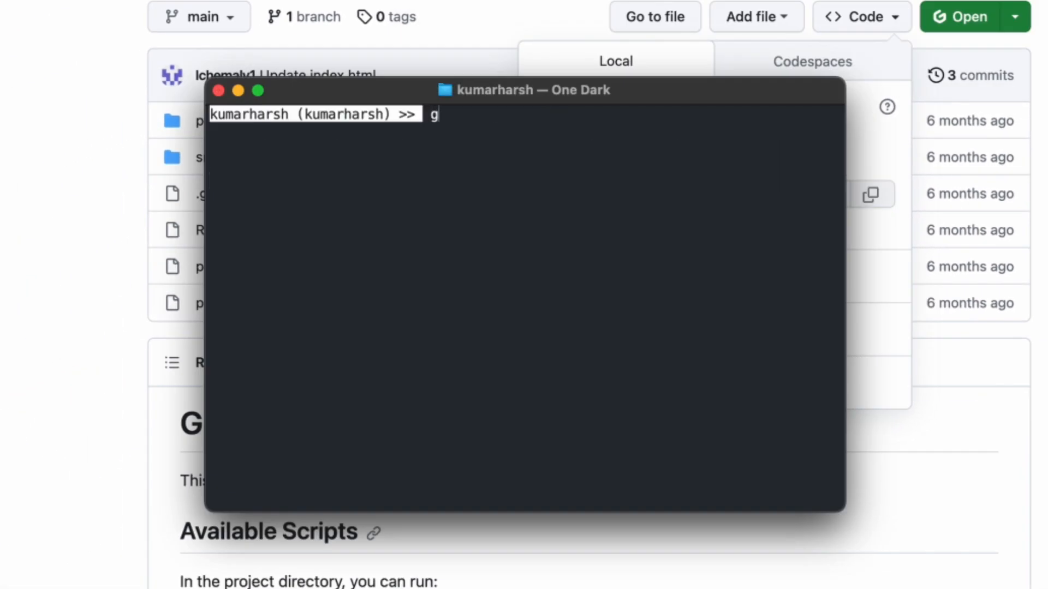
Clone See4Devs/react-sample-userslist-app, cd into its folder and run npm start
type("git clone https://github.com/See4Devs/react-sample-userslist-app.git")
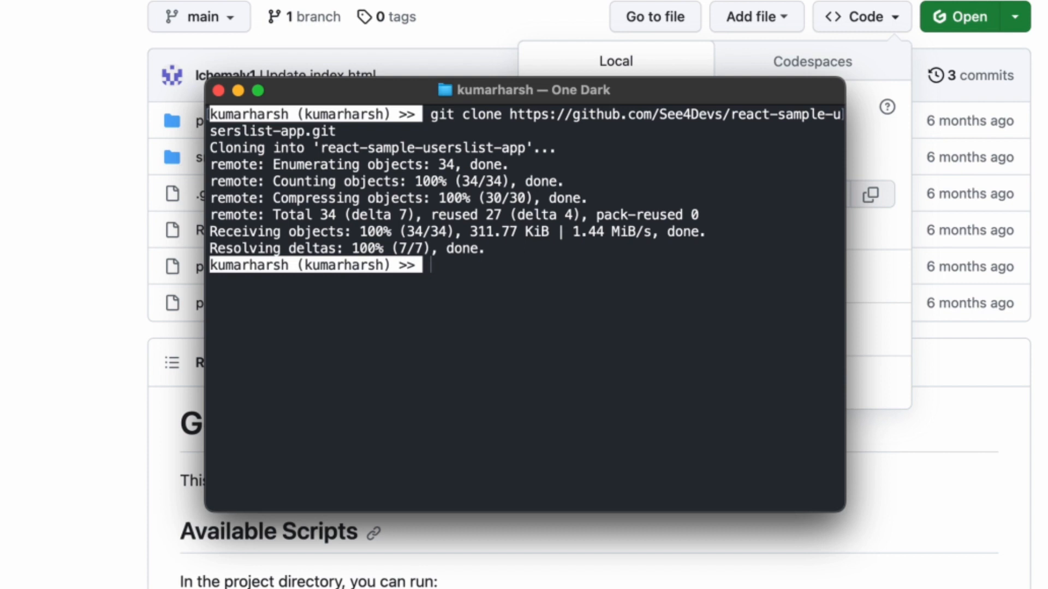
type("cd react-sample-userslist-app")
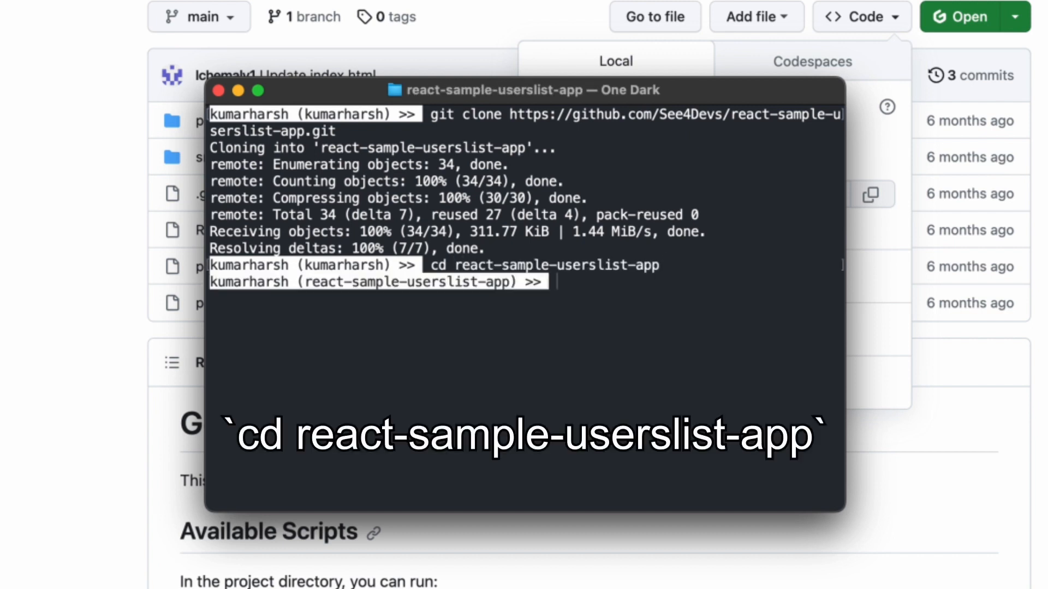
type("npm")
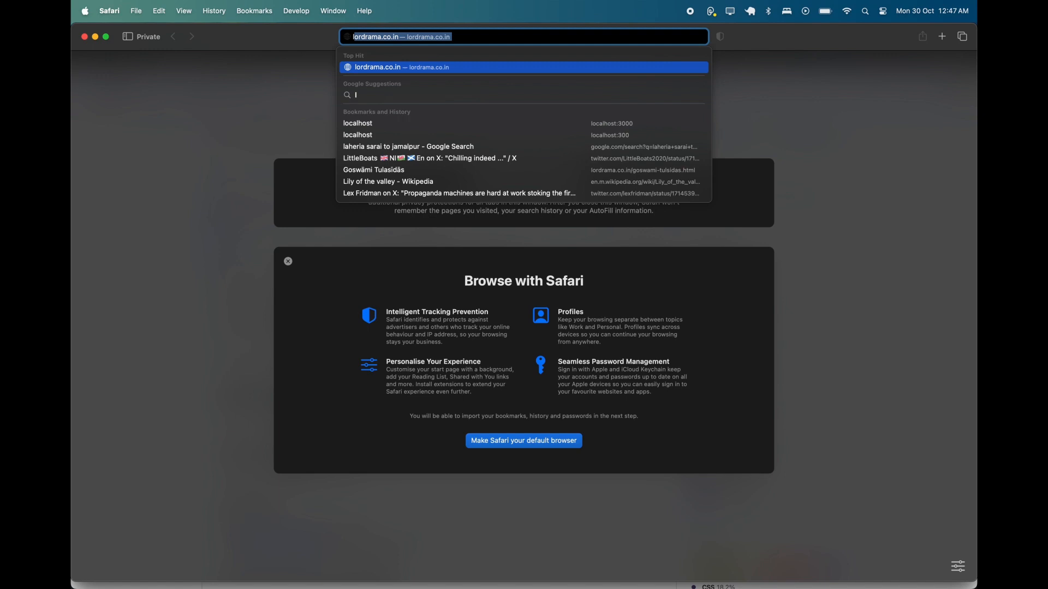
Load localhost:3000 in Safari to show the Users List page
type("localhost:3")
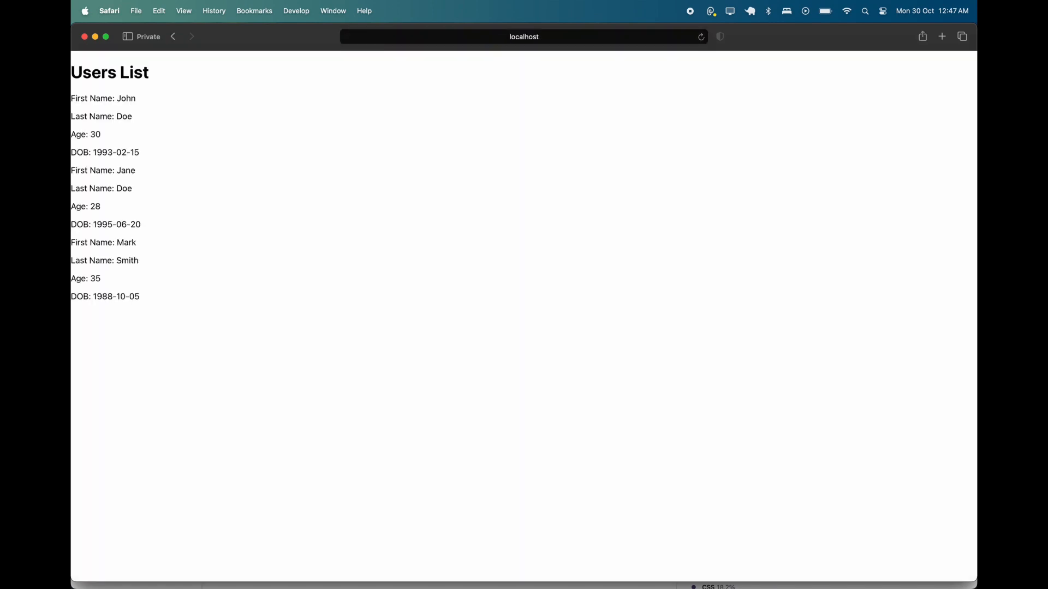
key("cmd+space")
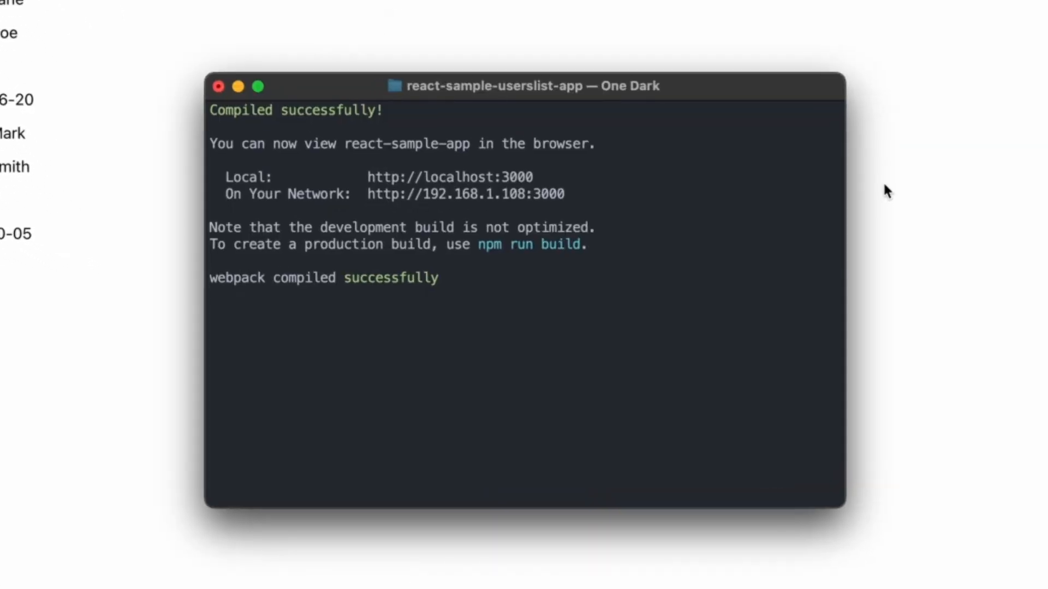
From a second Terminal tab, run sudo yarn global add react-devtools and launch it
left_click(832, 114)
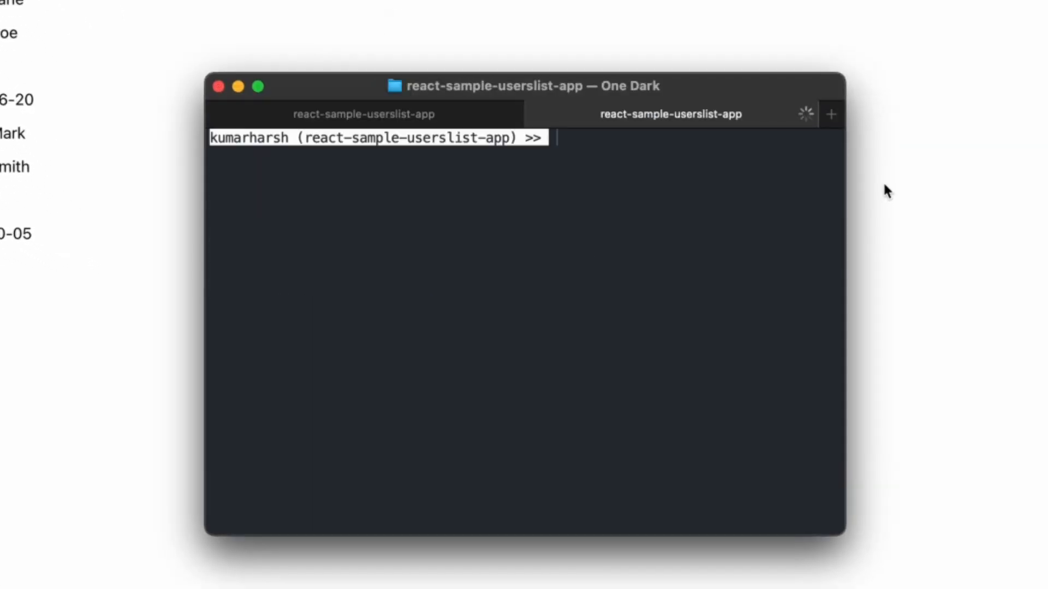
type("sudo y")
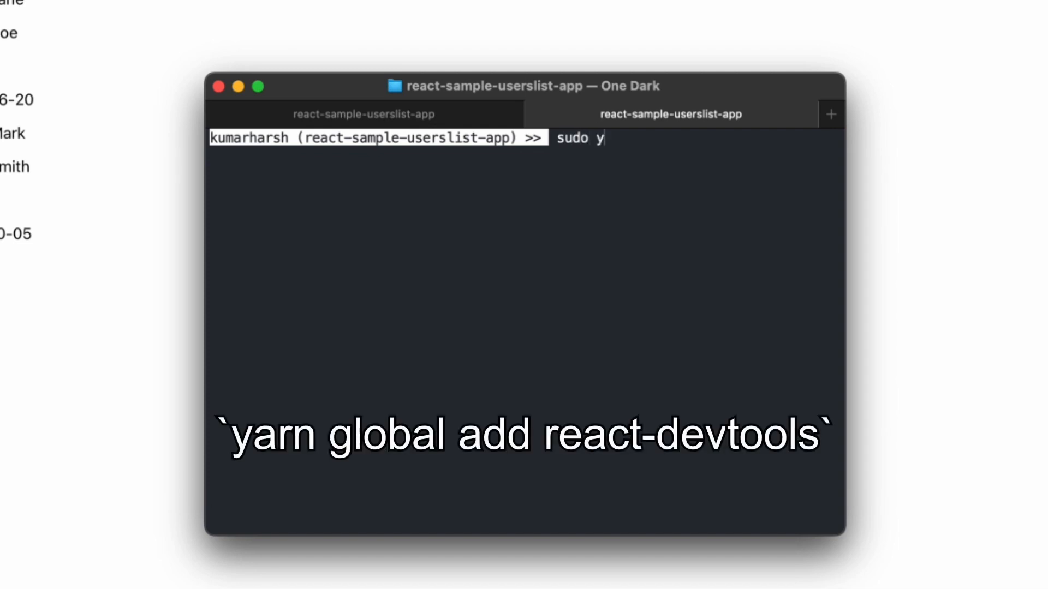
type("arn gl")
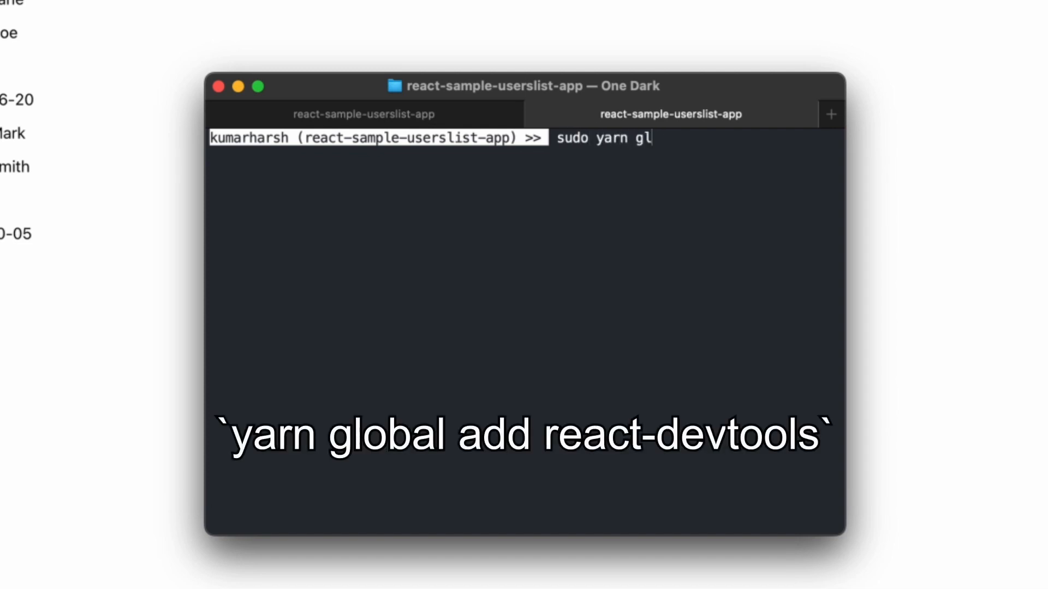
type("obal add")
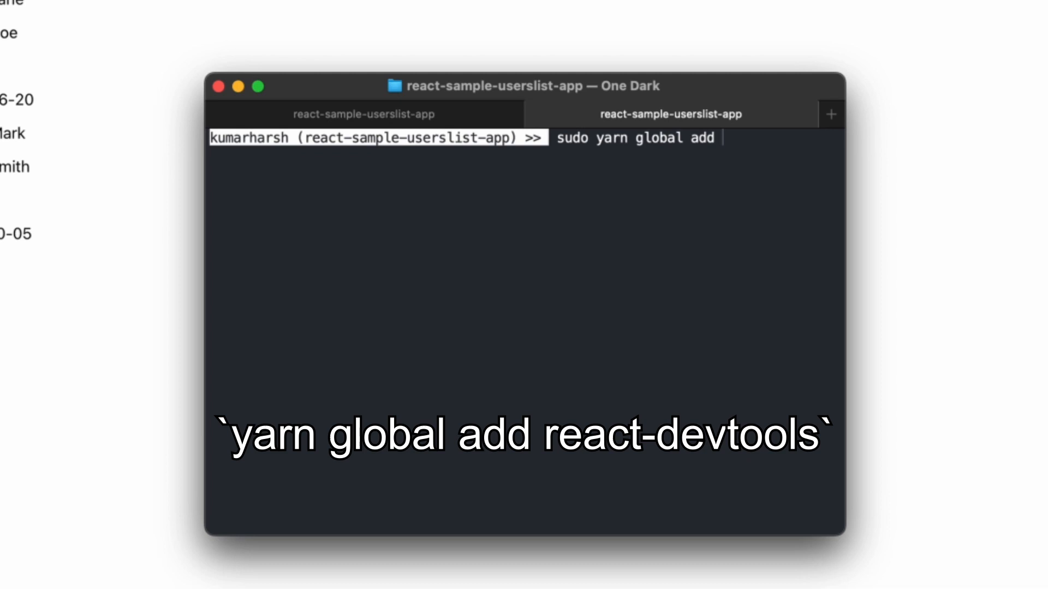
type("r")
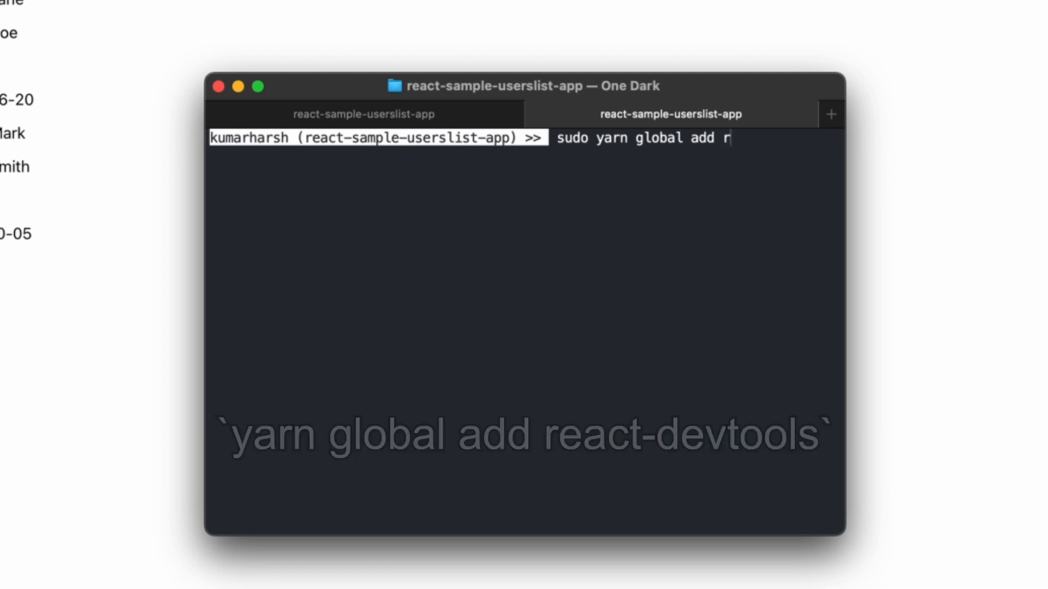
type("eact-devtools")
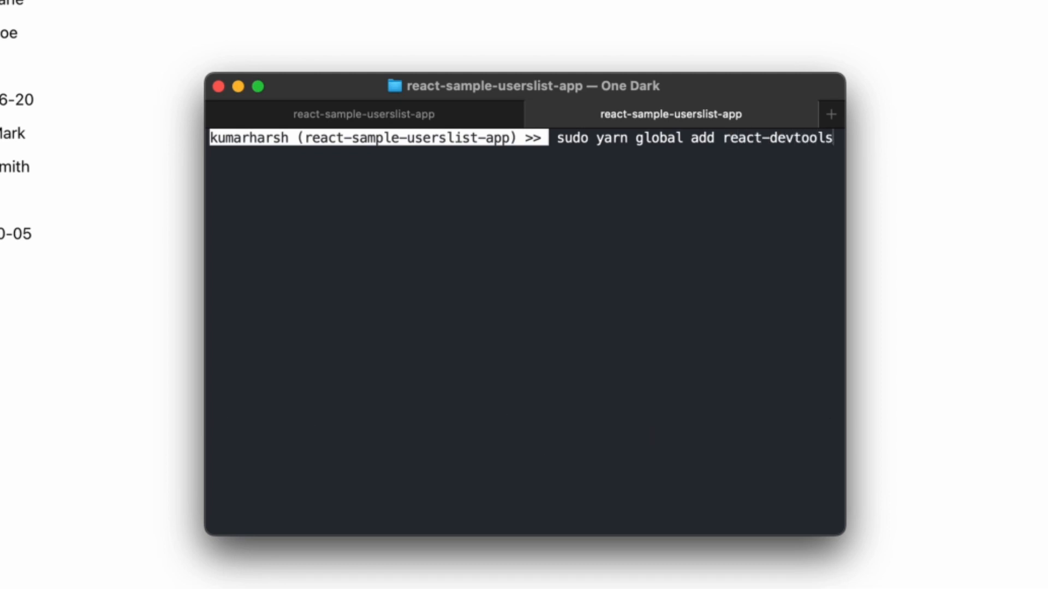
key("Return")
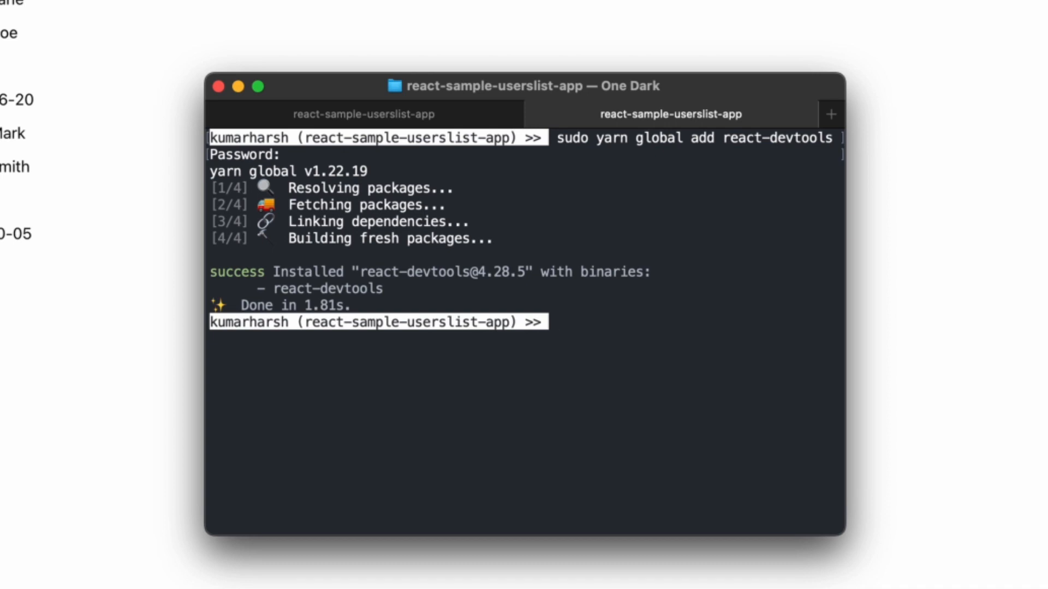
type("react")
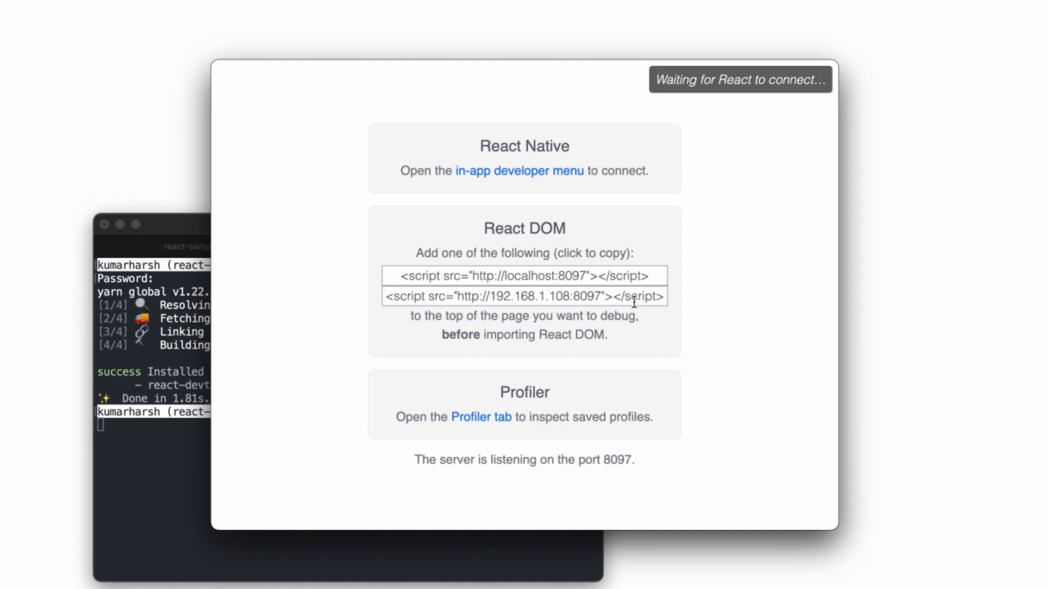
mouse_move(391, 274)
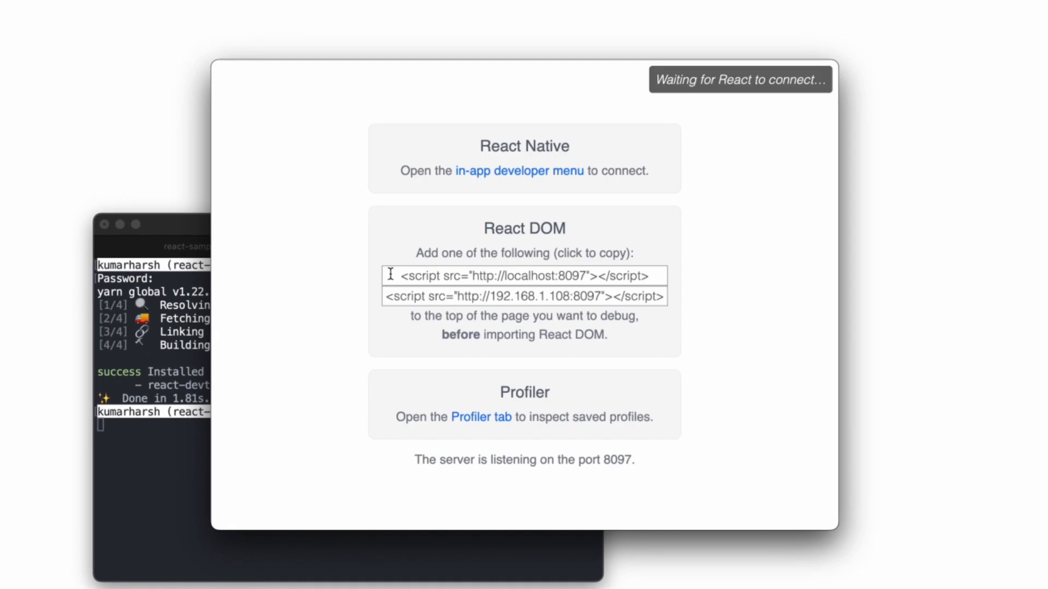
Copy the localhost:8097 script tag listed under React DOM to the clipboard
left_click(523, 275)
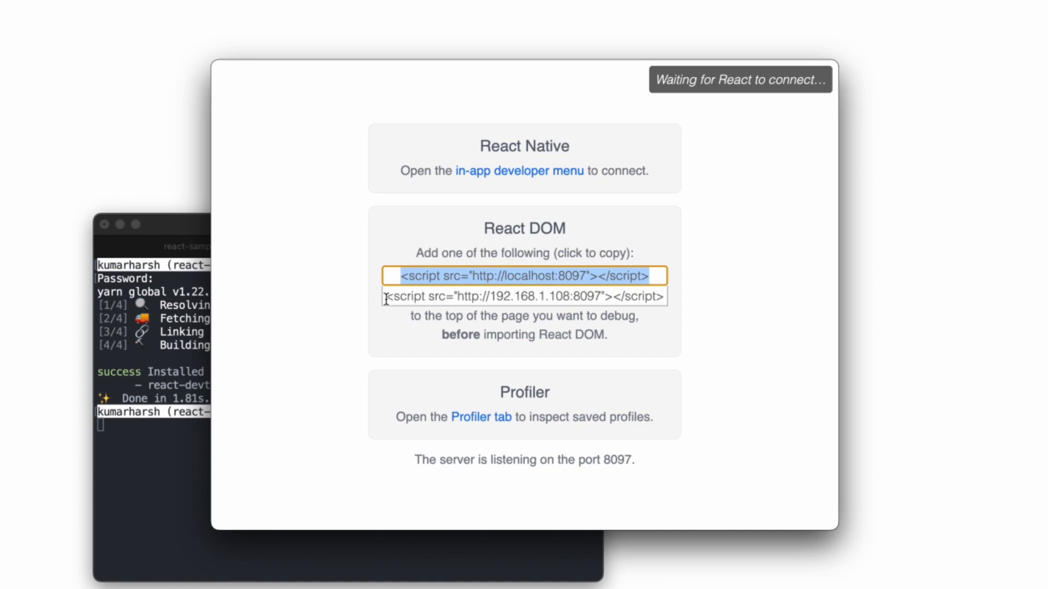
left_click(523, 296)
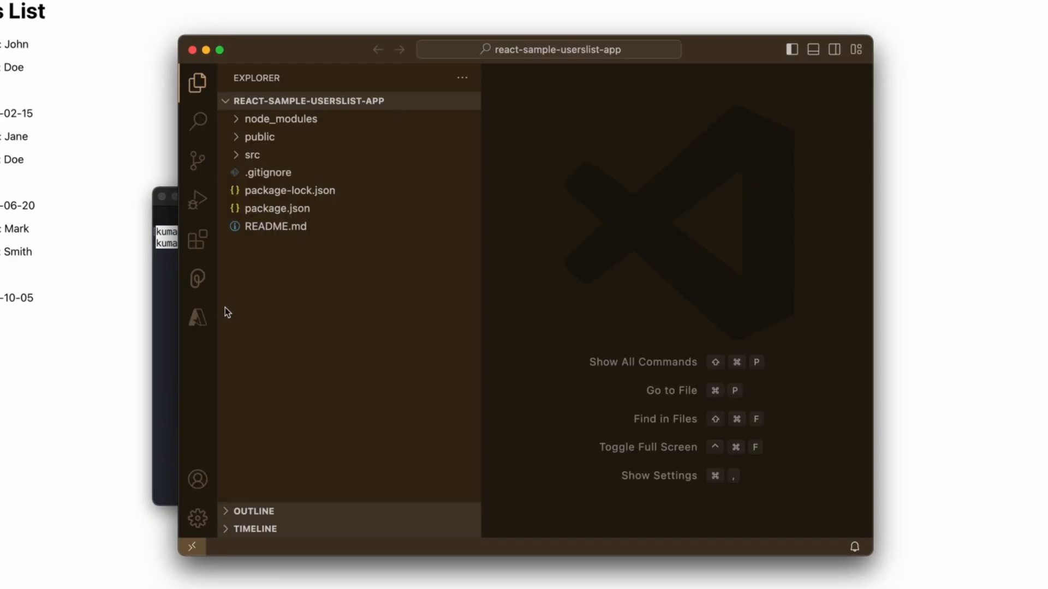
Paste the localhost:8097 script tag as the first line in public/index.html's head
left_click(259, 137)
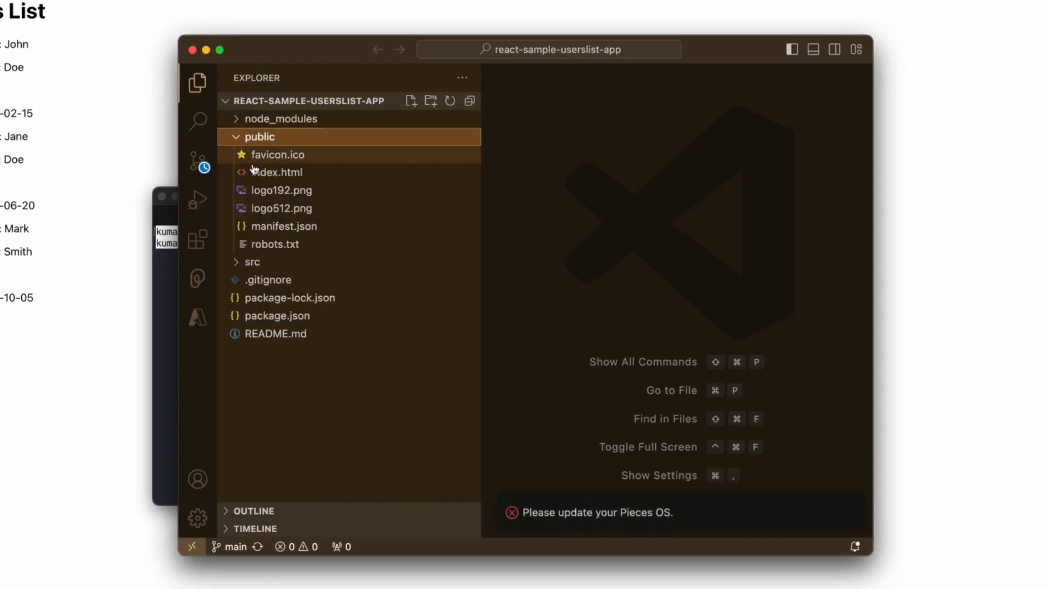
left_click(277, 171)
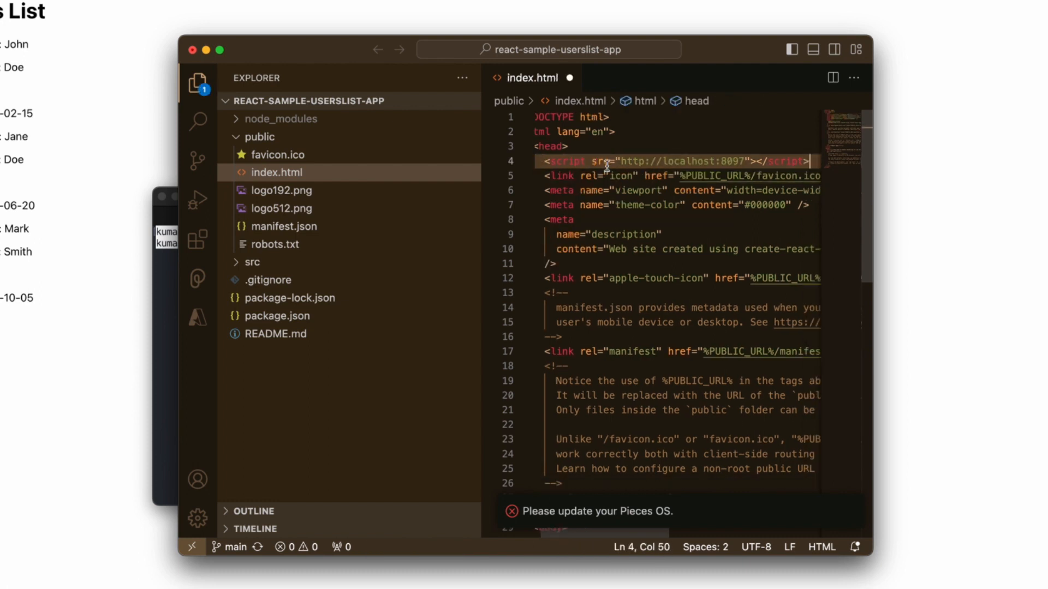
left_click(603, 161)
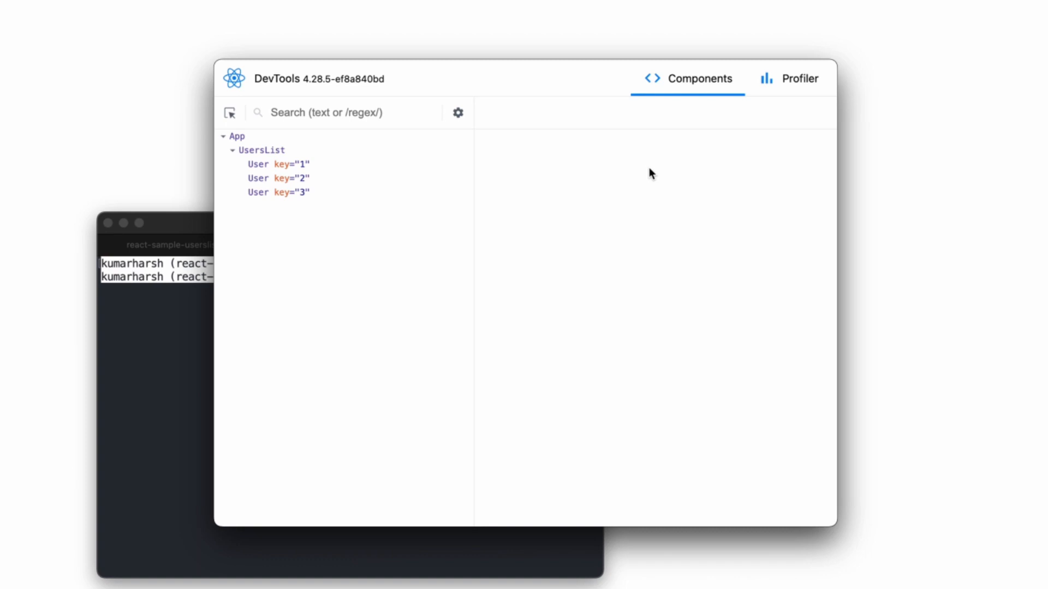
mouse_move(576, 194)
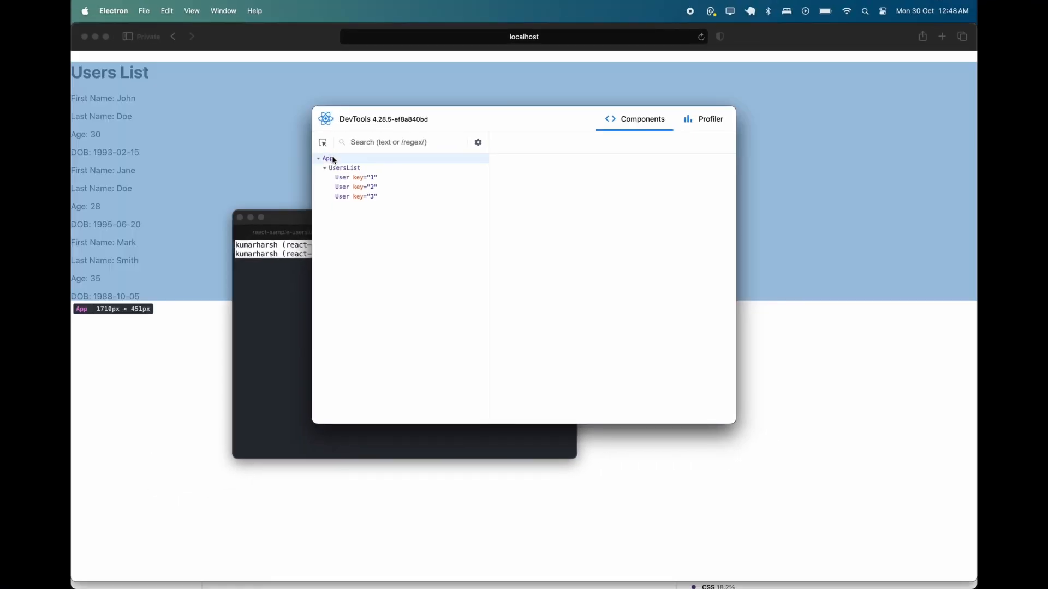
Hover App, UsersList and the User entries to highlight each on the Safari page
left_click(344, 169)
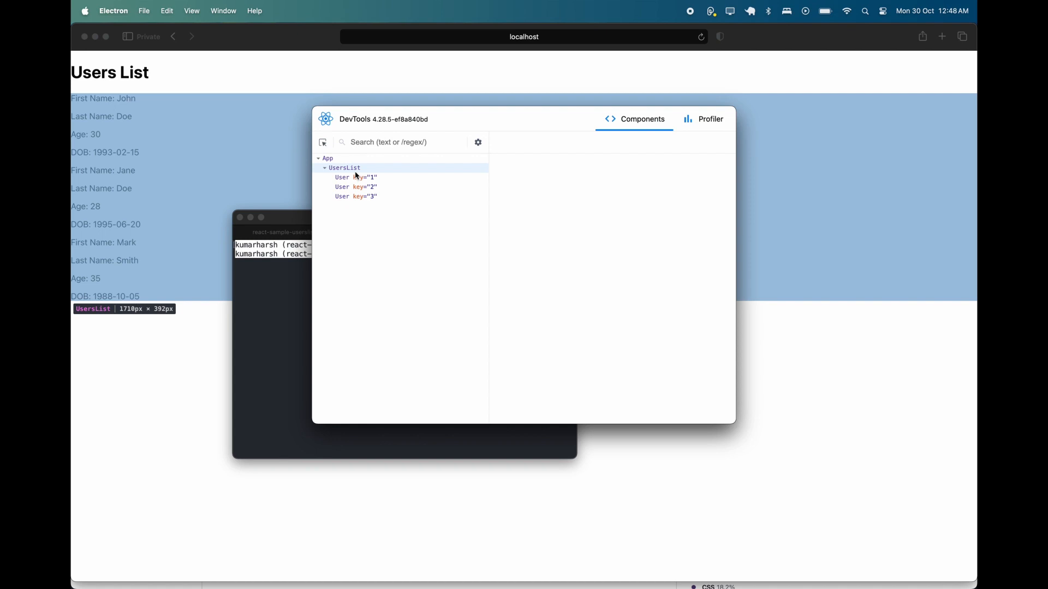
left_click(357, 177)
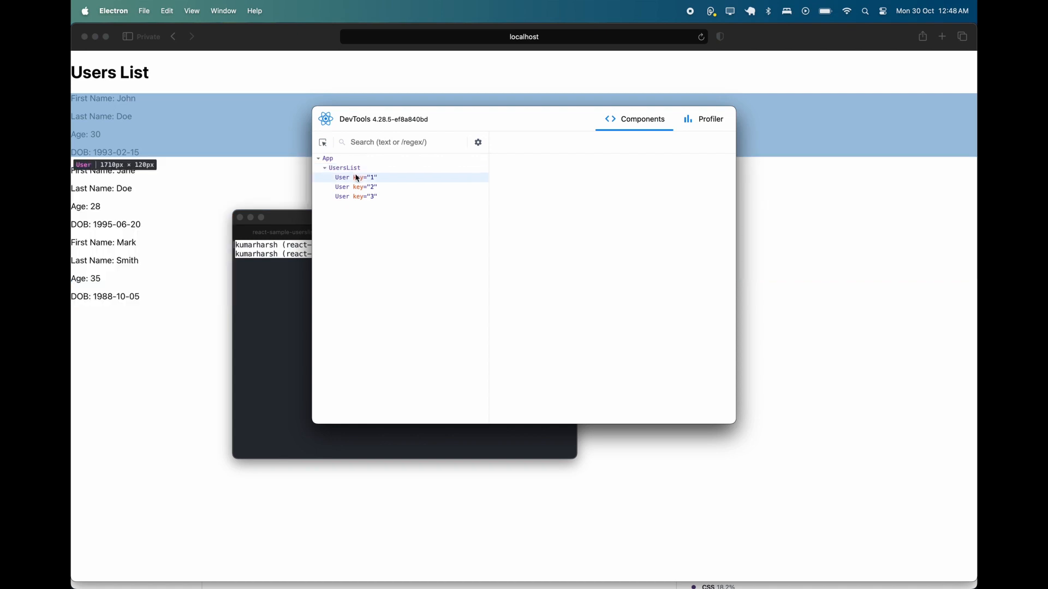
left_click(356, 187)
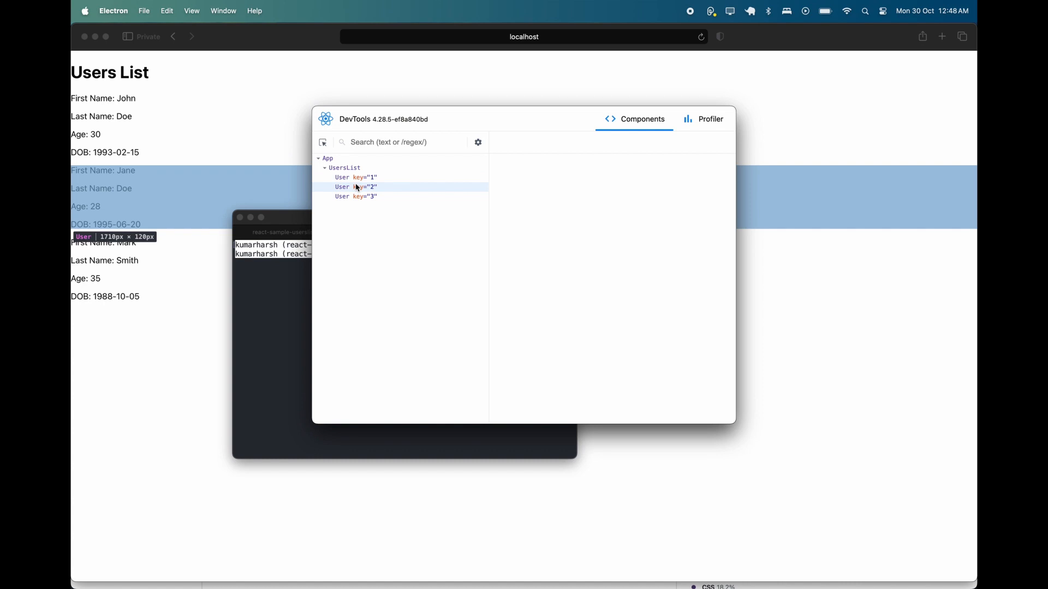
left_click(356, 196)
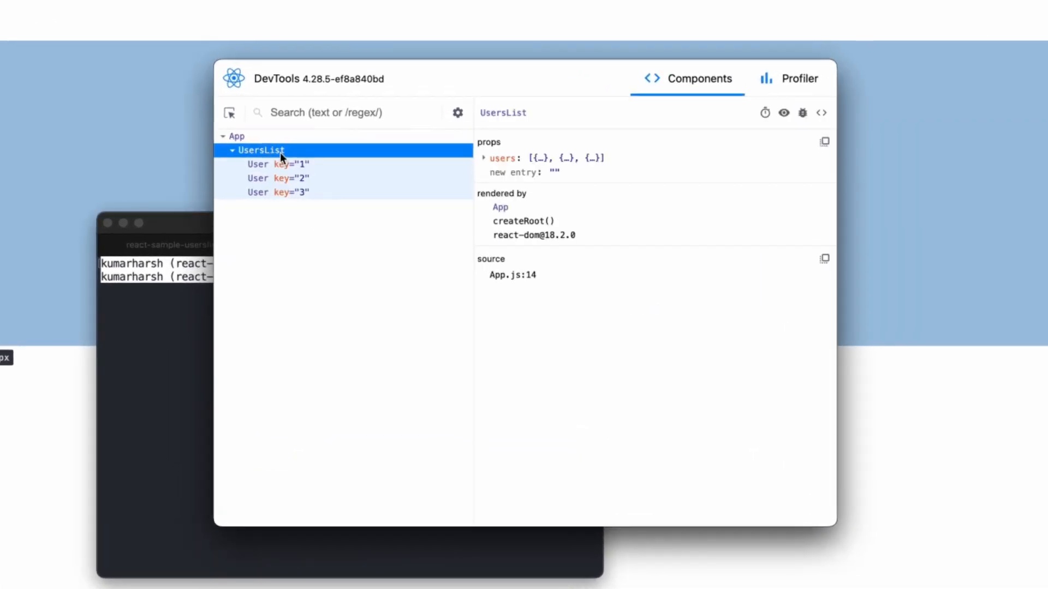
Inspect UsersList's users array and User key 1's props, then log a User to the console via the bug icon
left_click(485, 158)
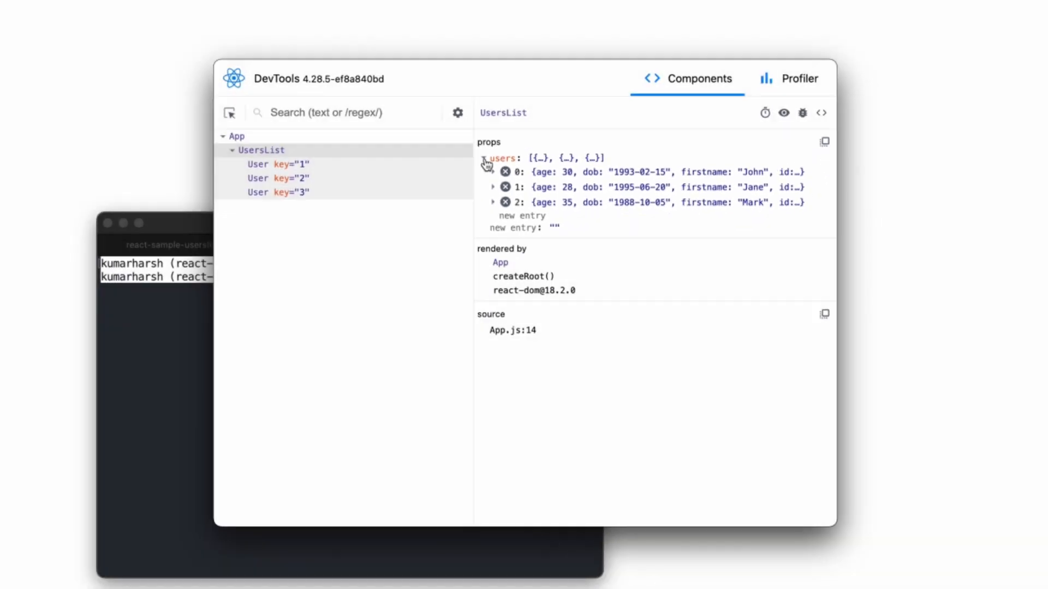
left_click(276, 165)
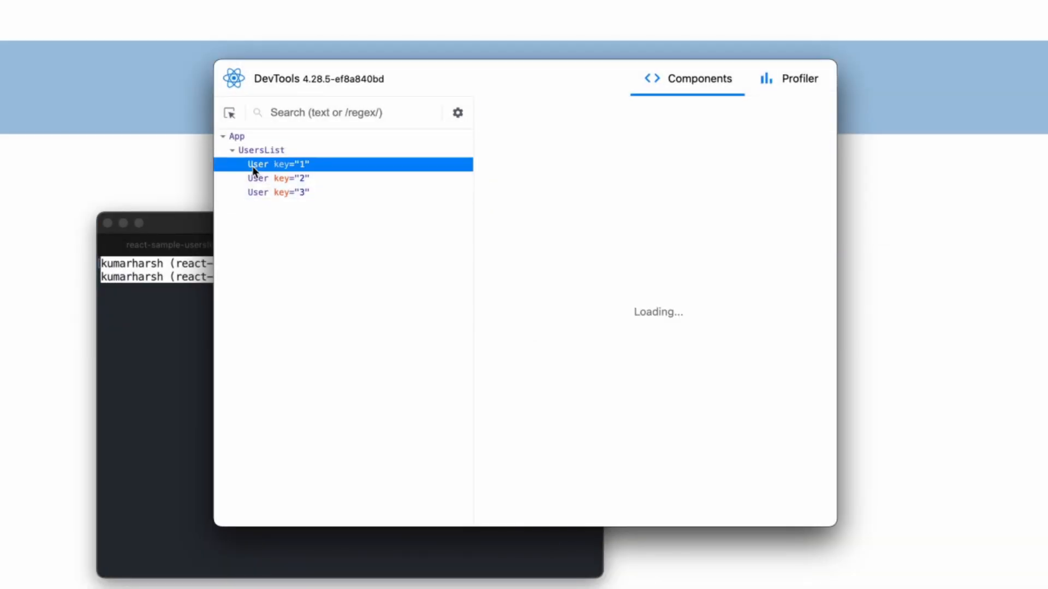
left_click(277, 164)
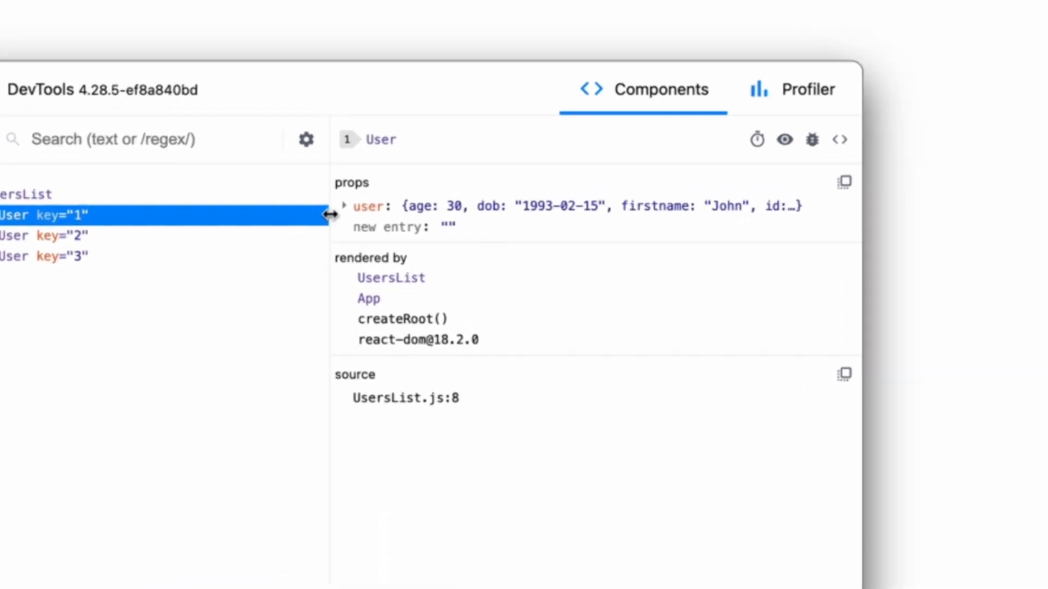
left_click(344, 207)
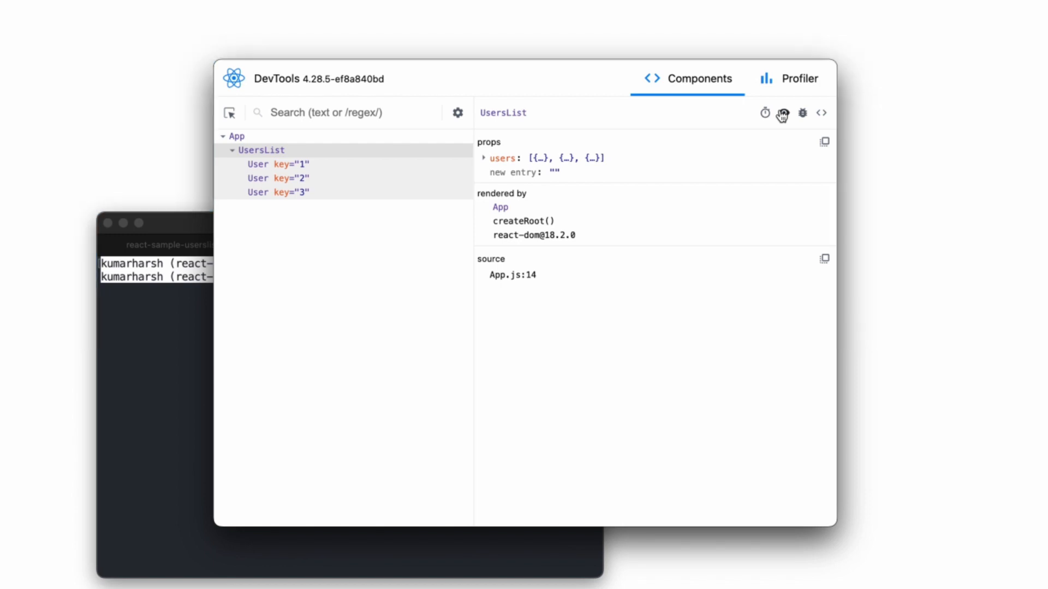
left_click(261, 149)
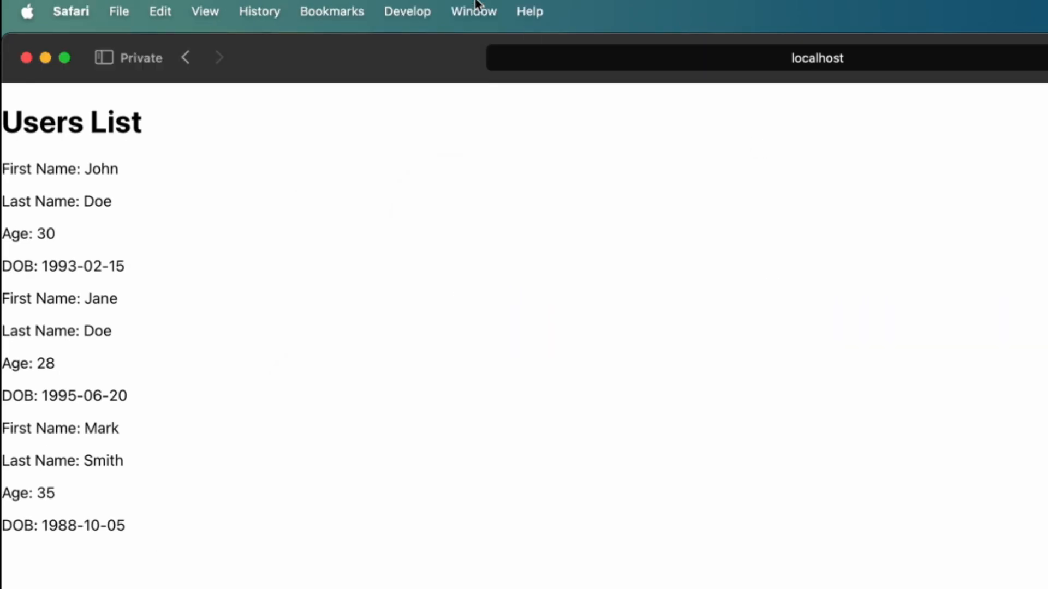
Show Safari's JavaScript console and expand the logged <User /> message's props and nodes
left_click(407, 11)
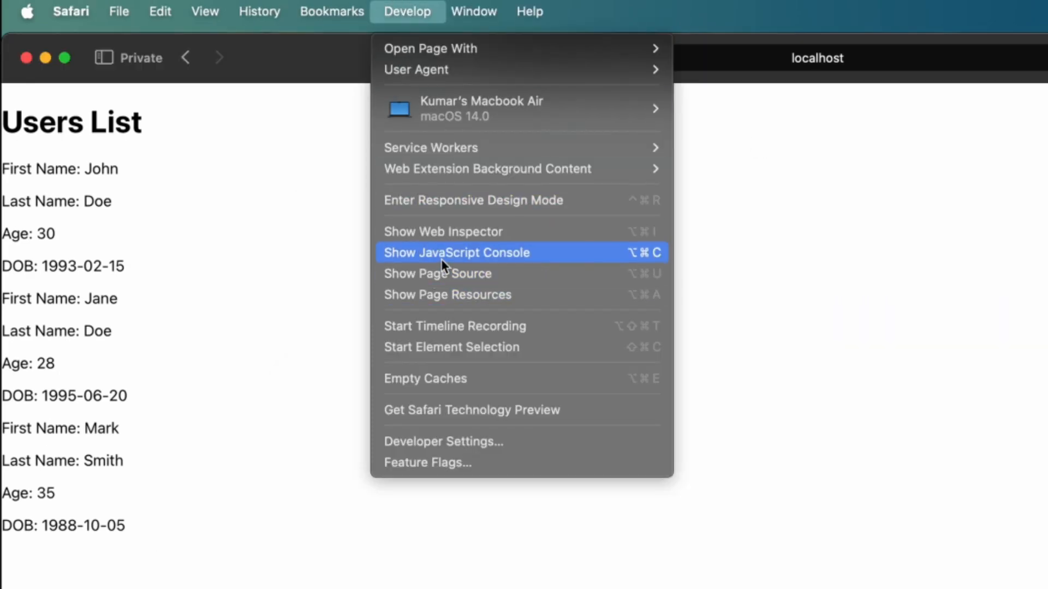
left_click(456, 252)
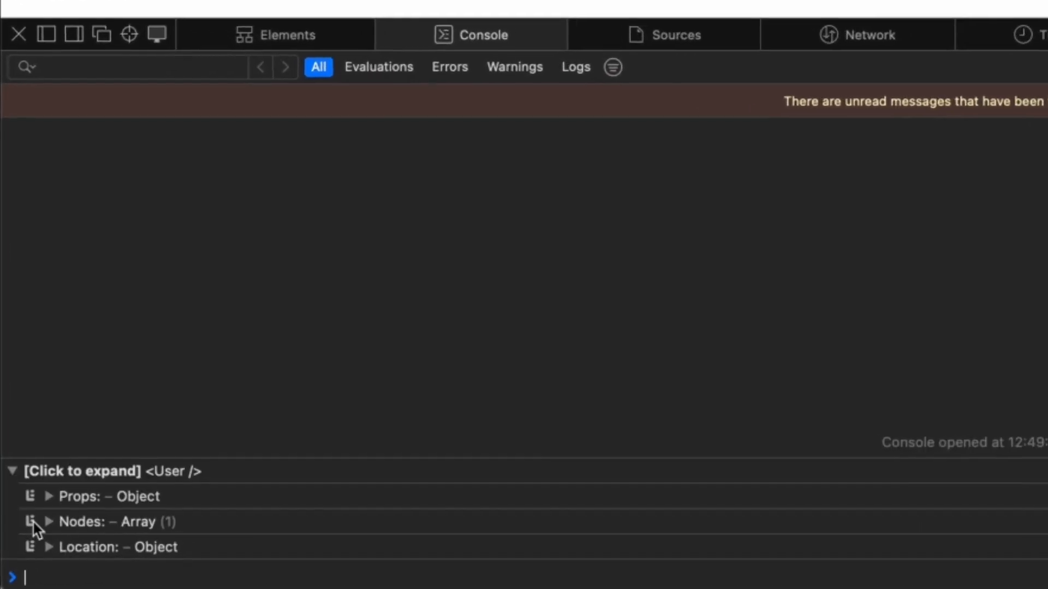
left_click(49, 496)
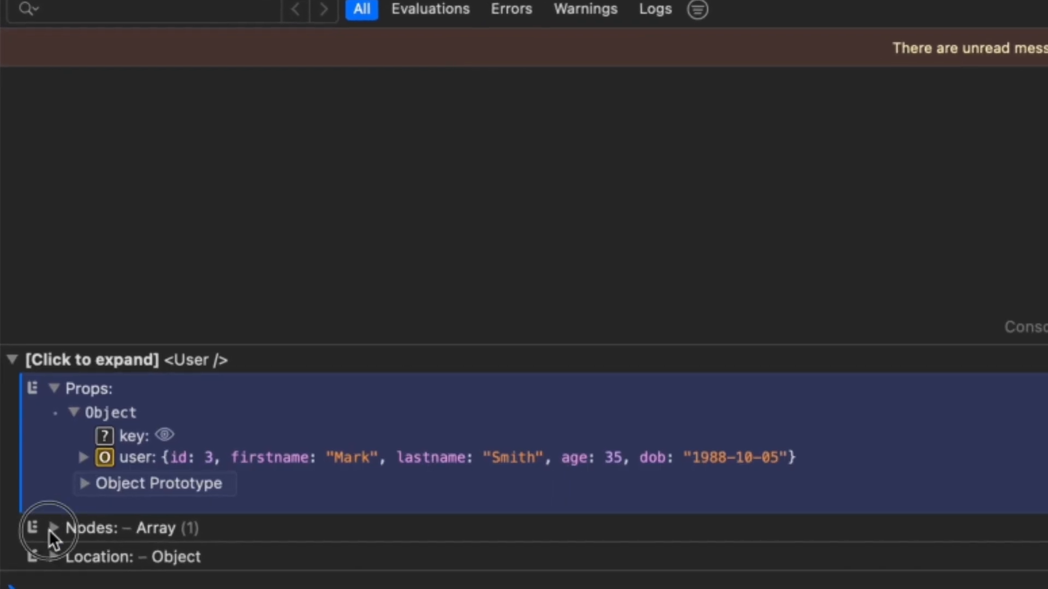
left_click(53, 528)
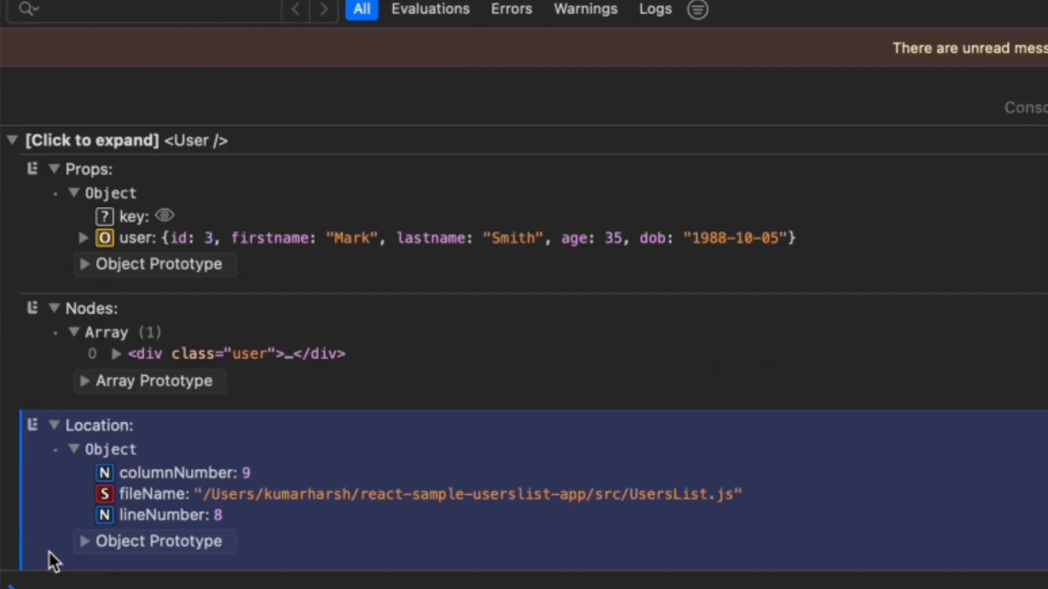